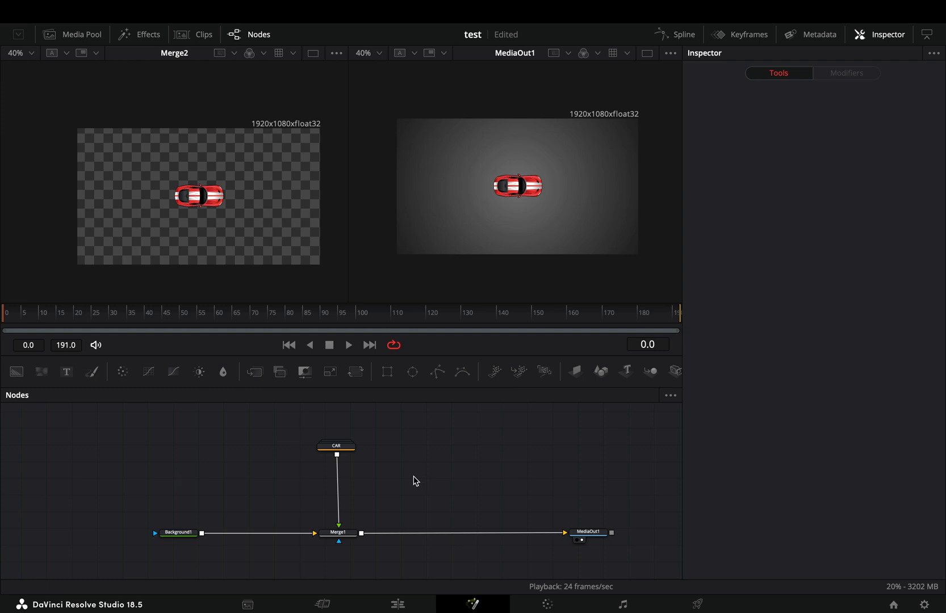
{"action": "mouse_move", "coordinate": [197, 486]}
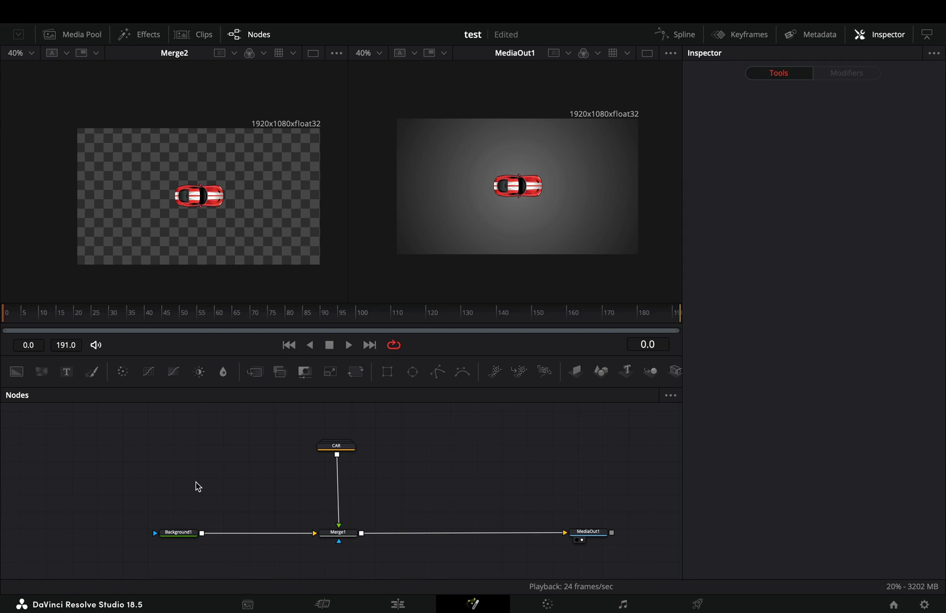
{"action": "mouse_move", "coordinate": [436, 371]}
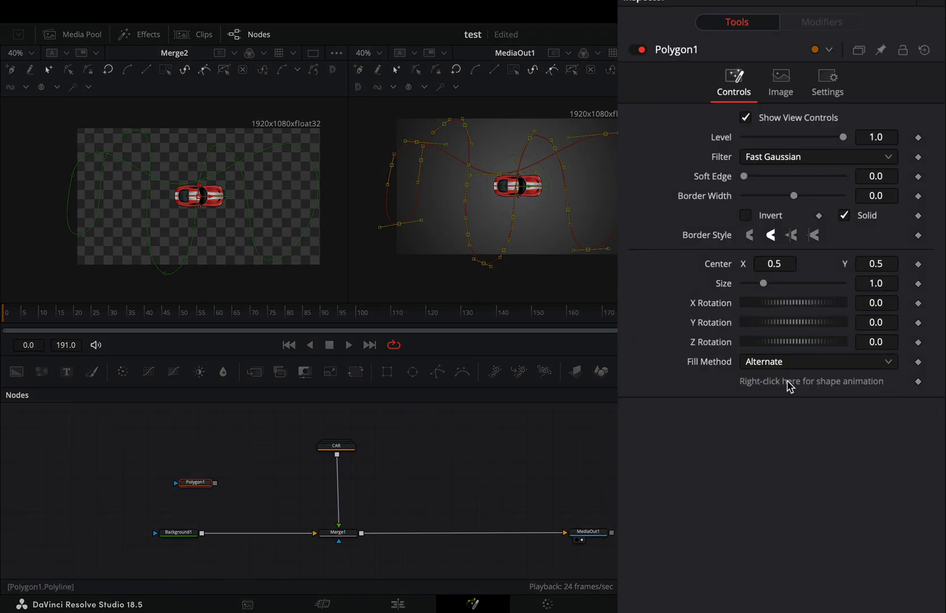
Drive Transform1's Center with a Path modifier connected to Polygon1's polyline
{"action": "right_click", "coordinate": [811, 380]}
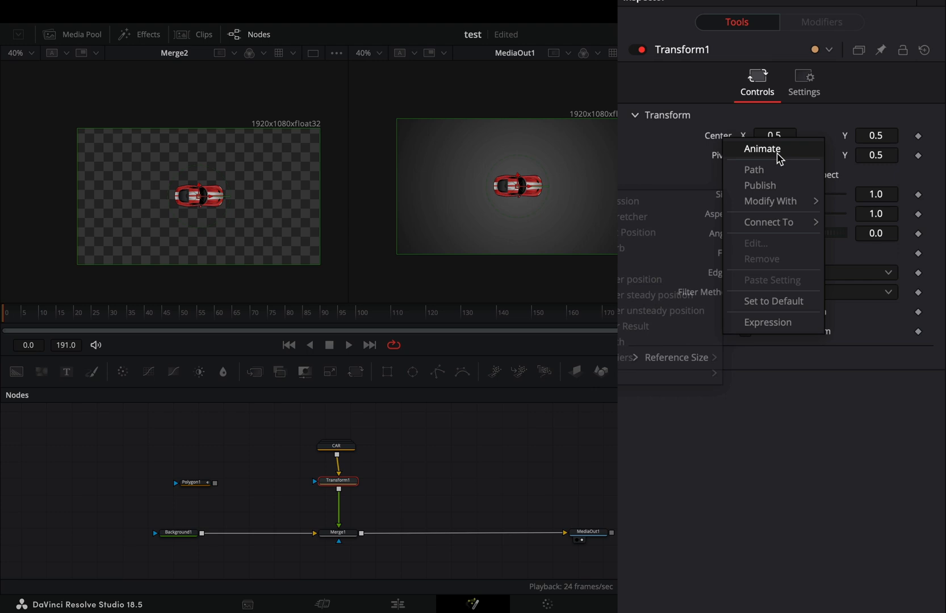
{"action": "left_click", "coordinate": [754, 169]}
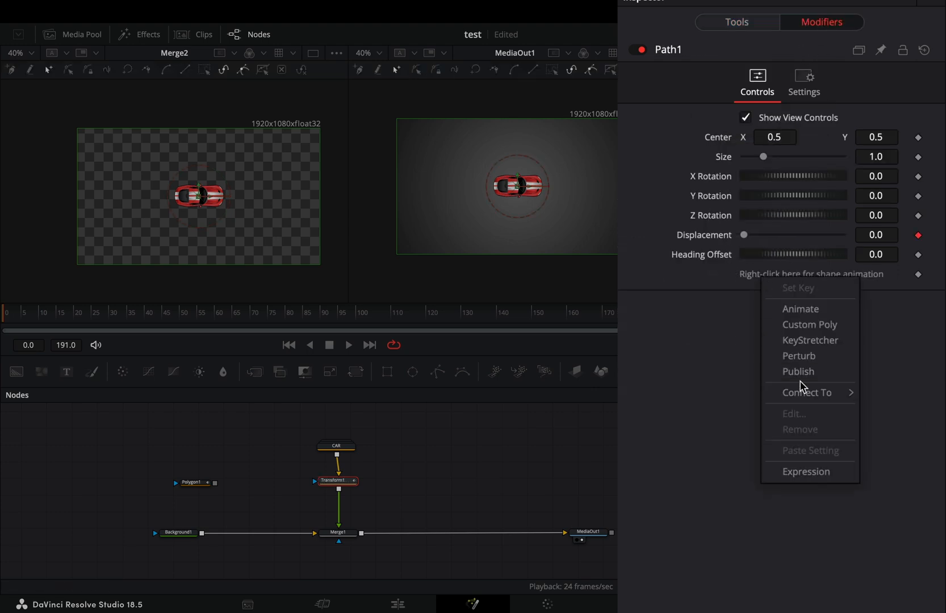
{"action": "mouse_move", "coordinate": [809, 392]}
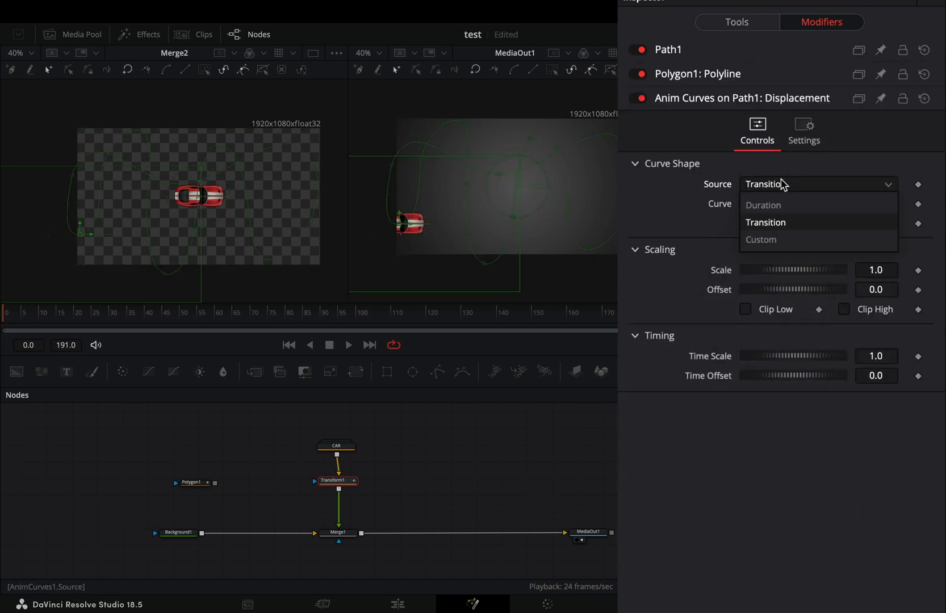
Set Path1 Displacement's Anim Curves source to Duration and preview playback
{"action": "left_click", "coordinate": [764, 206]}
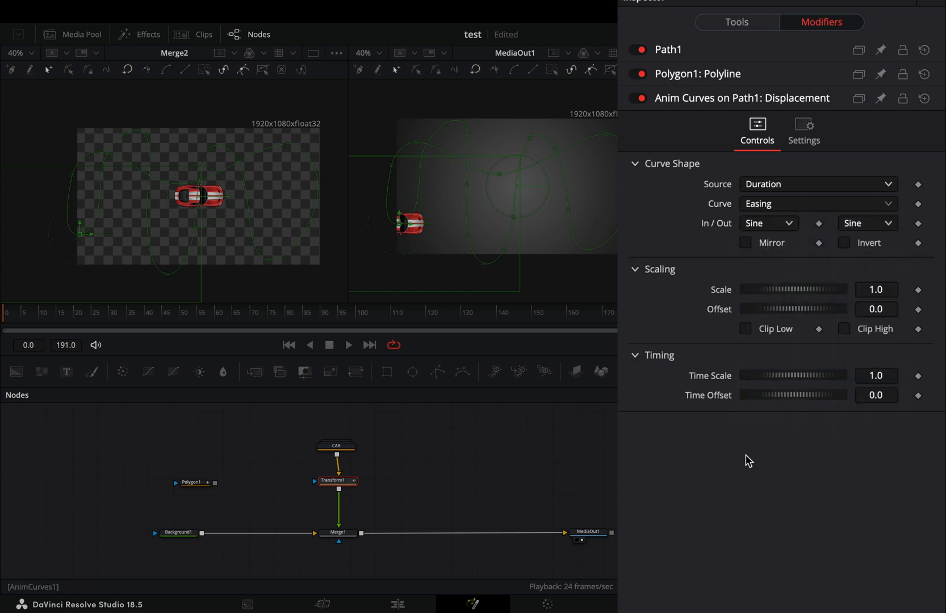
{"action": "left_click", "coordinate": [349, 344]}
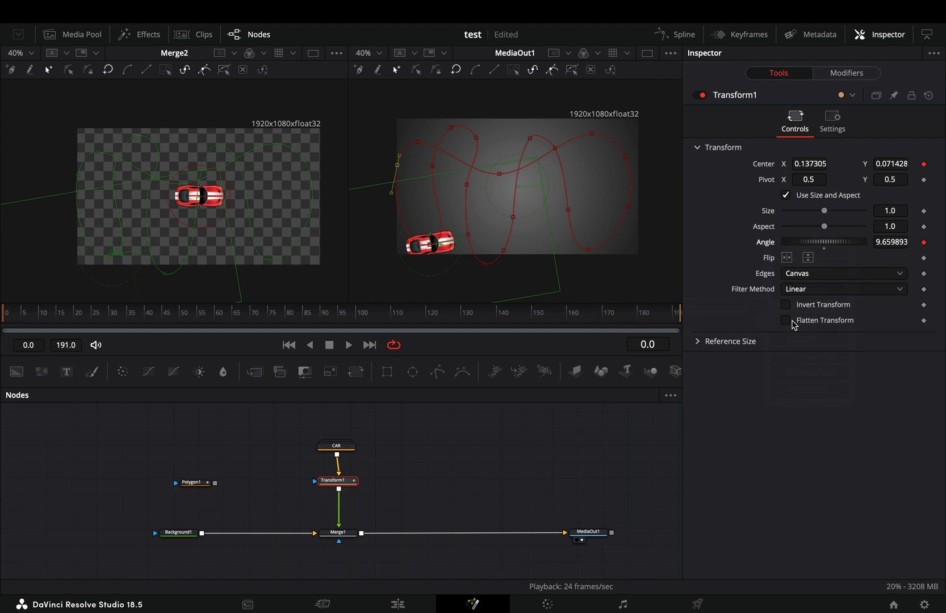
Play back the clip to watch the car turn with the path heading
{"action": "left_click", "coordinate": [348, 344]}
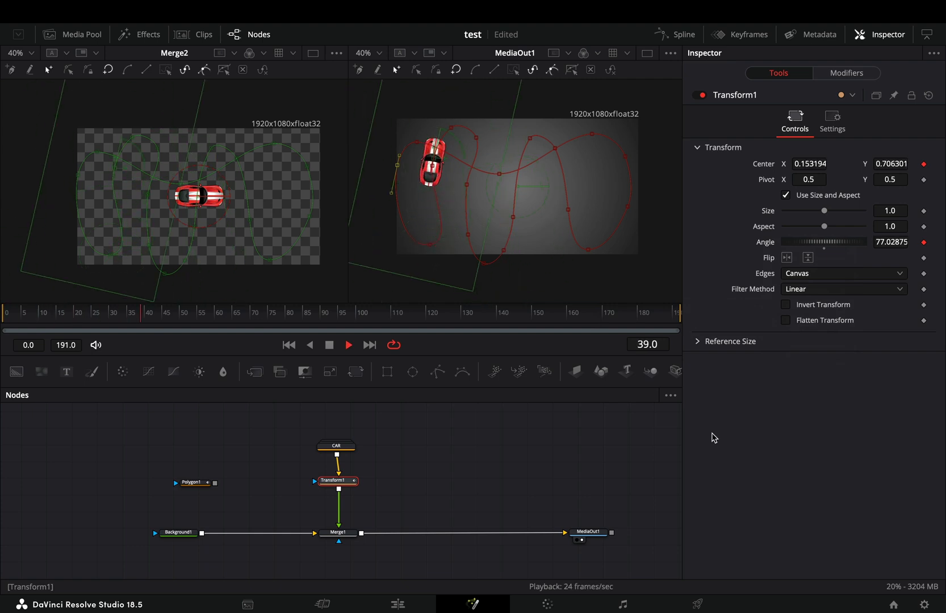